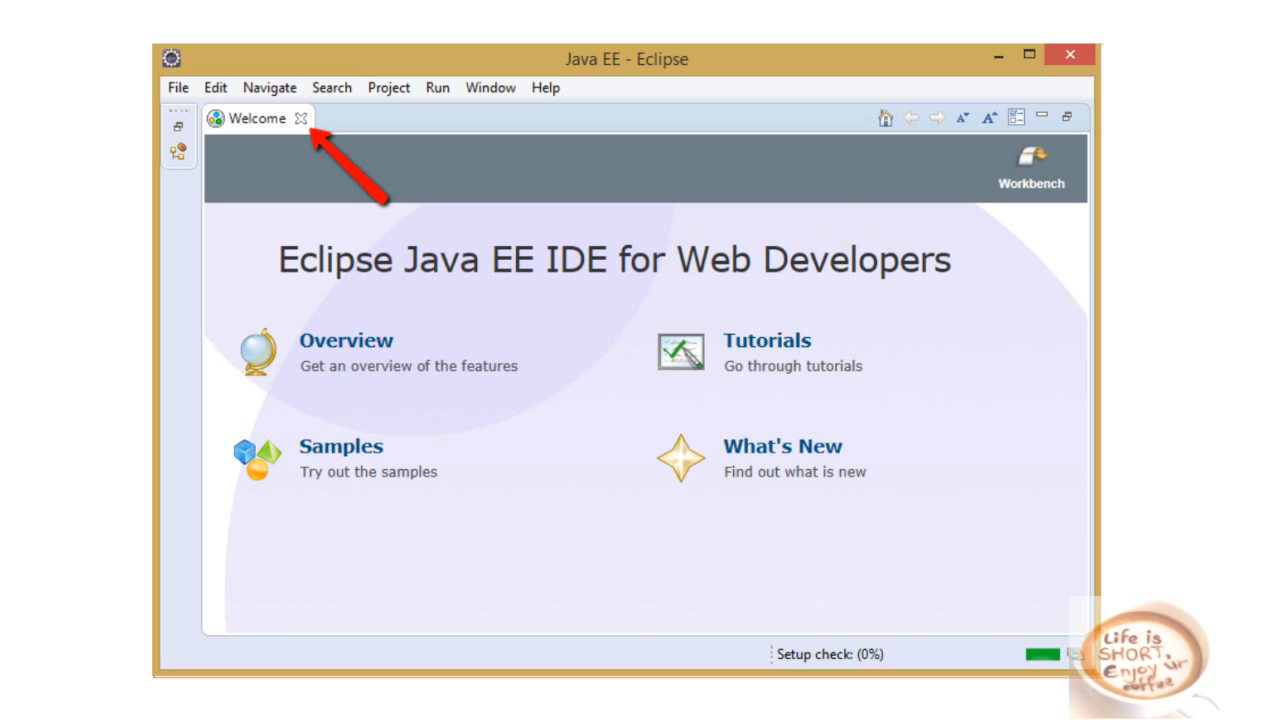
Close the Welcome page to reveal the empty Java EE workbench.
{"action": "left_click", "coordinate": [300, 120]}
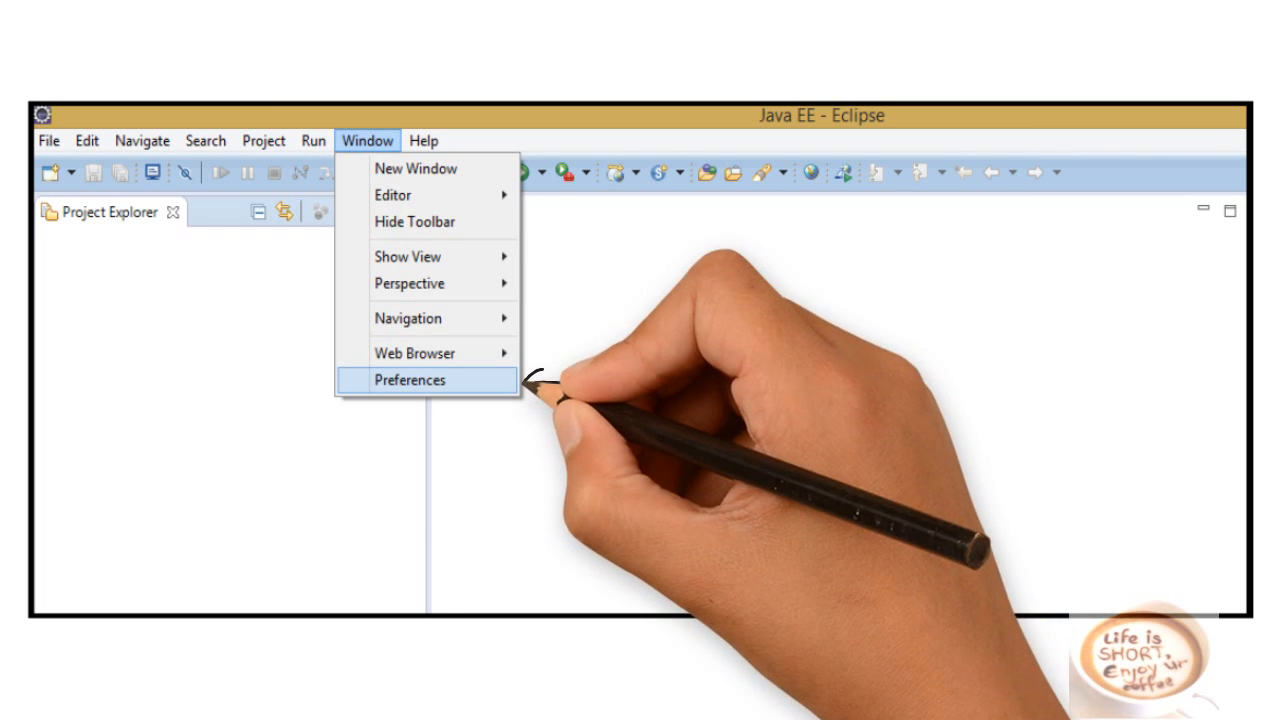
Show the Installed JREs preferences listing jdk1.8.0_91 as the default Standard VM.
{"action": "left_click", "coordinate": [412, 380]}
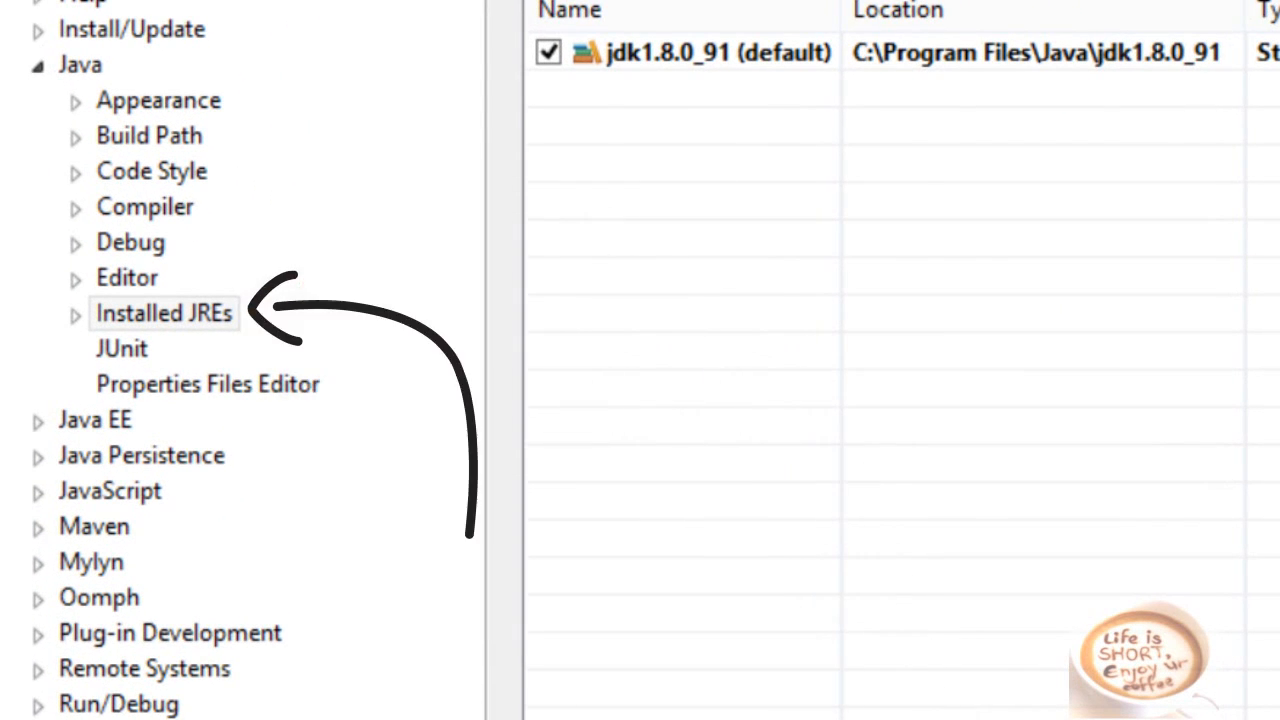
{"action": "left_click", "coordinate": [164, 318]}
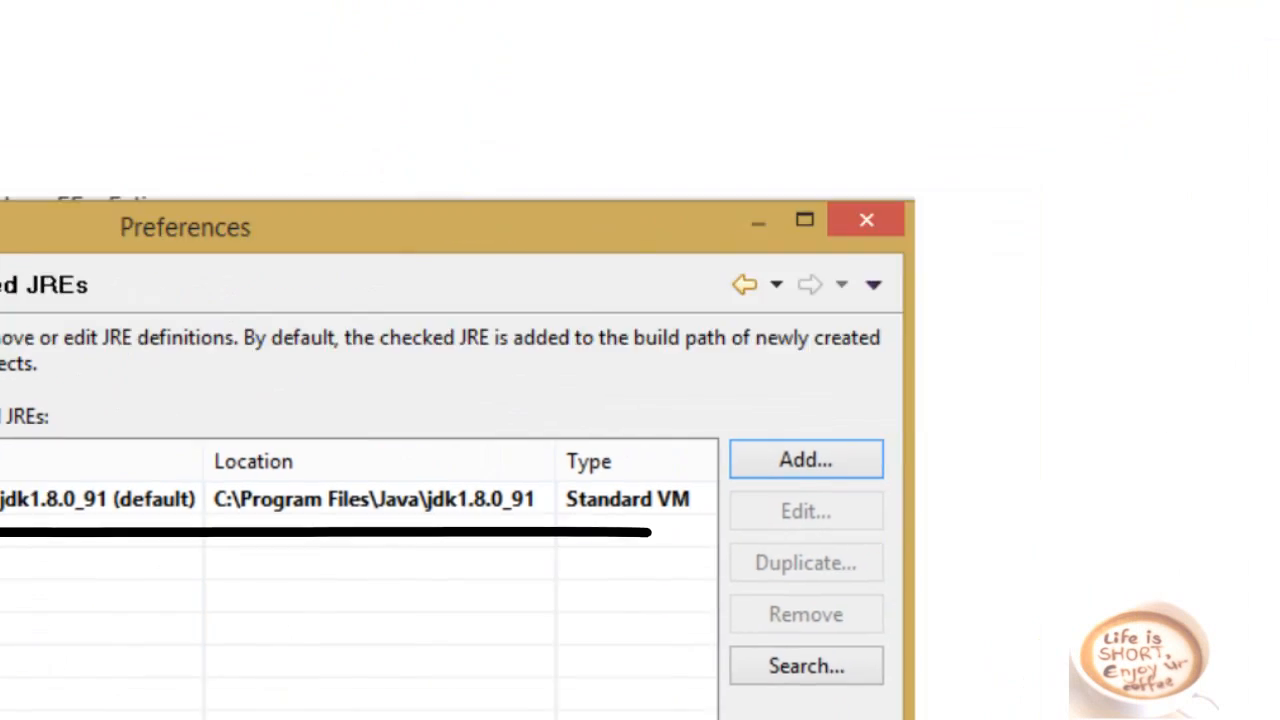
Add a Standard VM JRE named jdk1.8 with home C:\Program Files\Java\jdk1.8.0_91.
{"action": "left_click", "coordinate": [804, 458]}
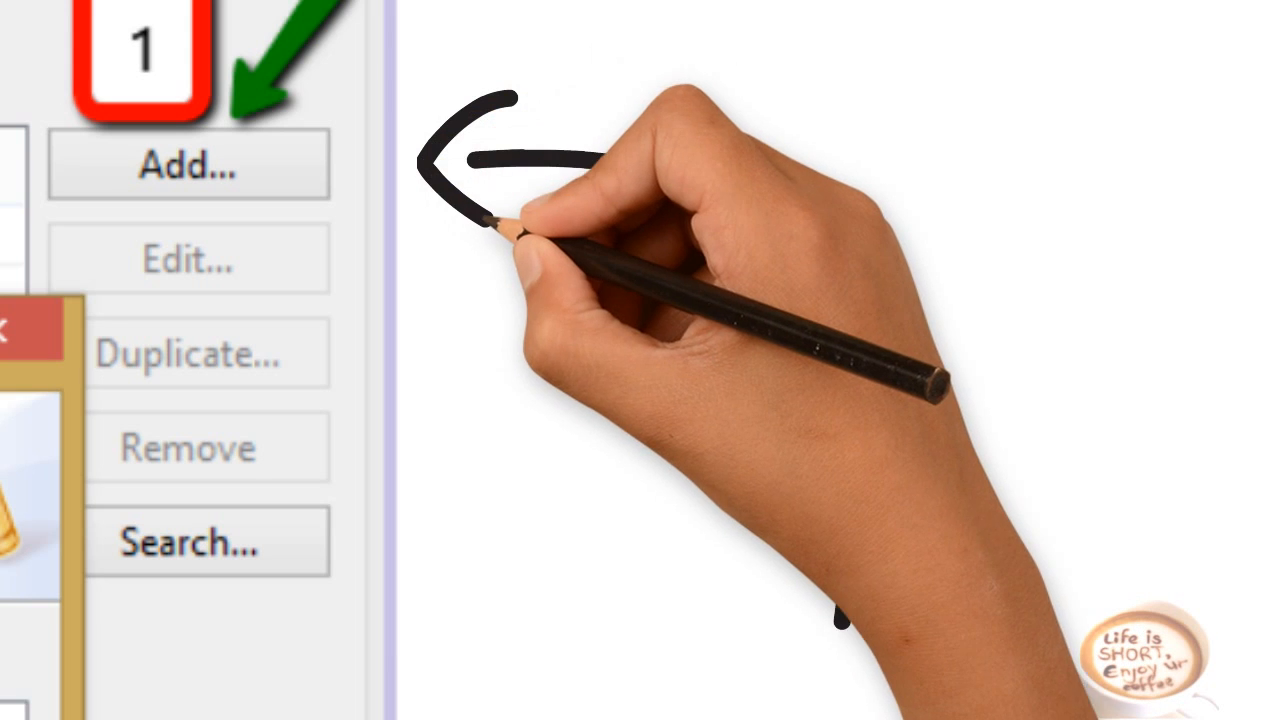
{"action": "left_click", "coordinate": [954, 184]}
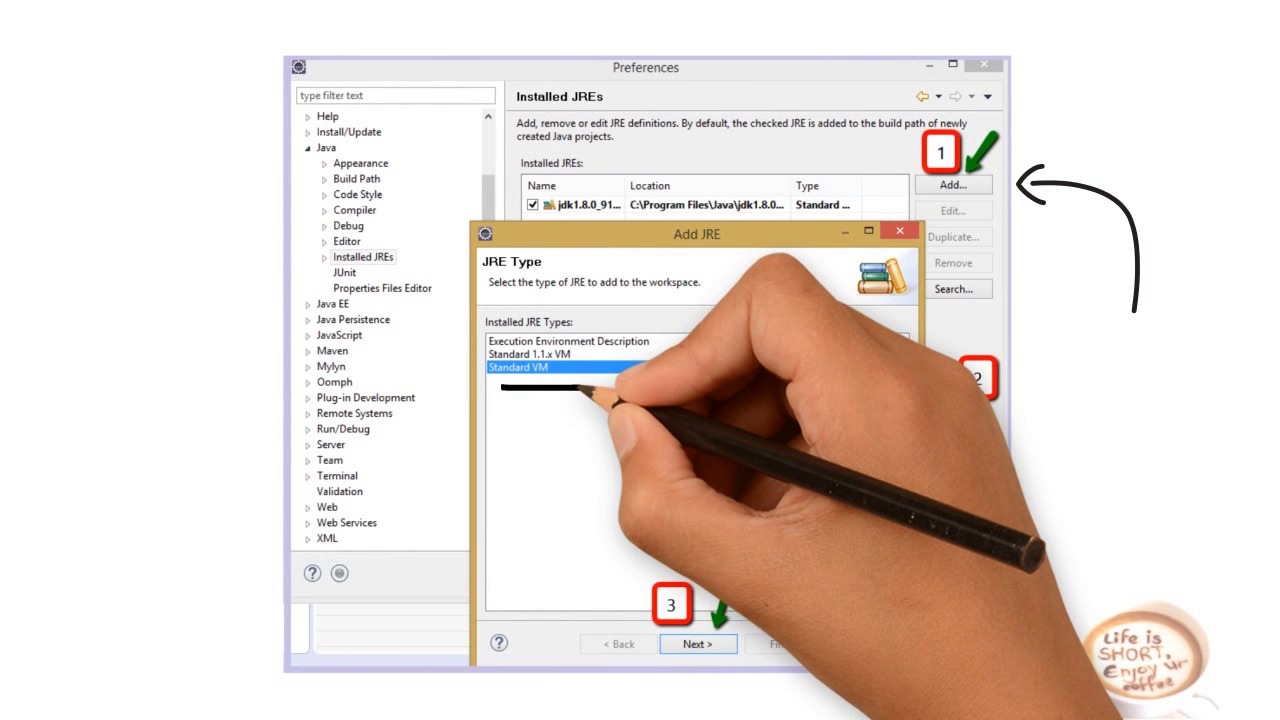
{"action": "left_click", "coordinate": [884, 184]}
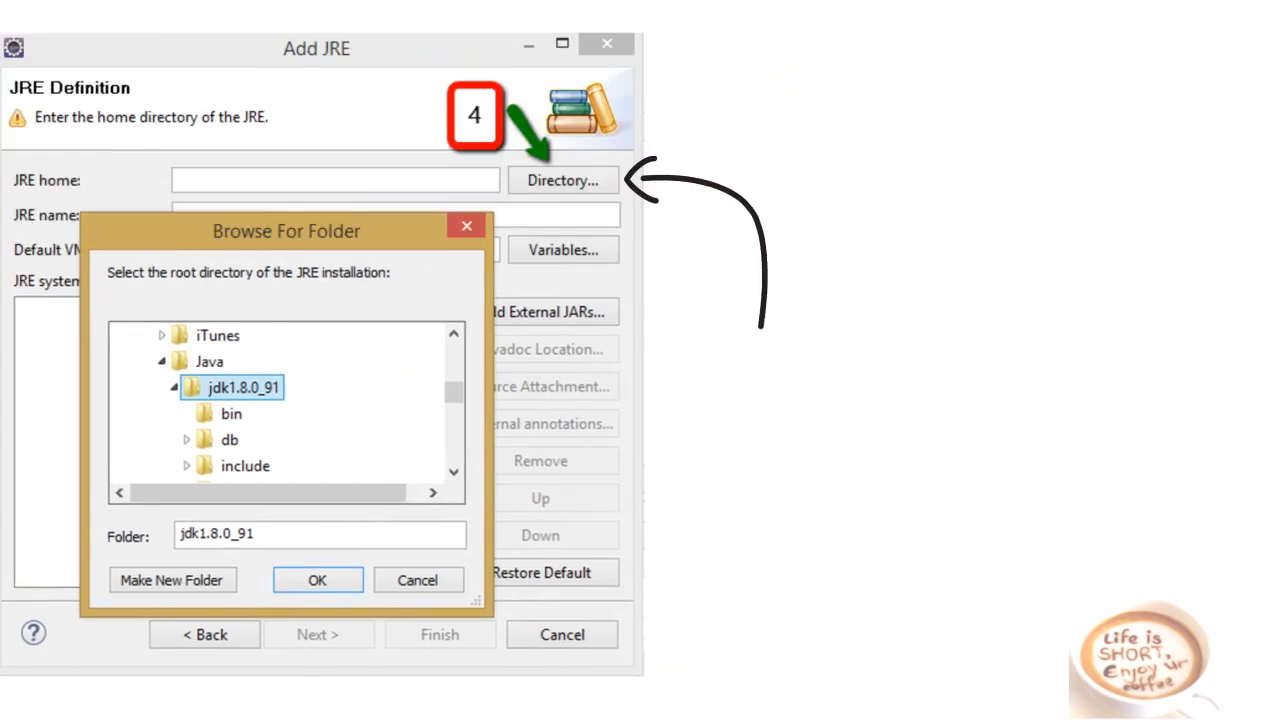
{"action": "left_click", "coordinate": [316, 580]}
{"action": "type", "text": "jdk1.8"}
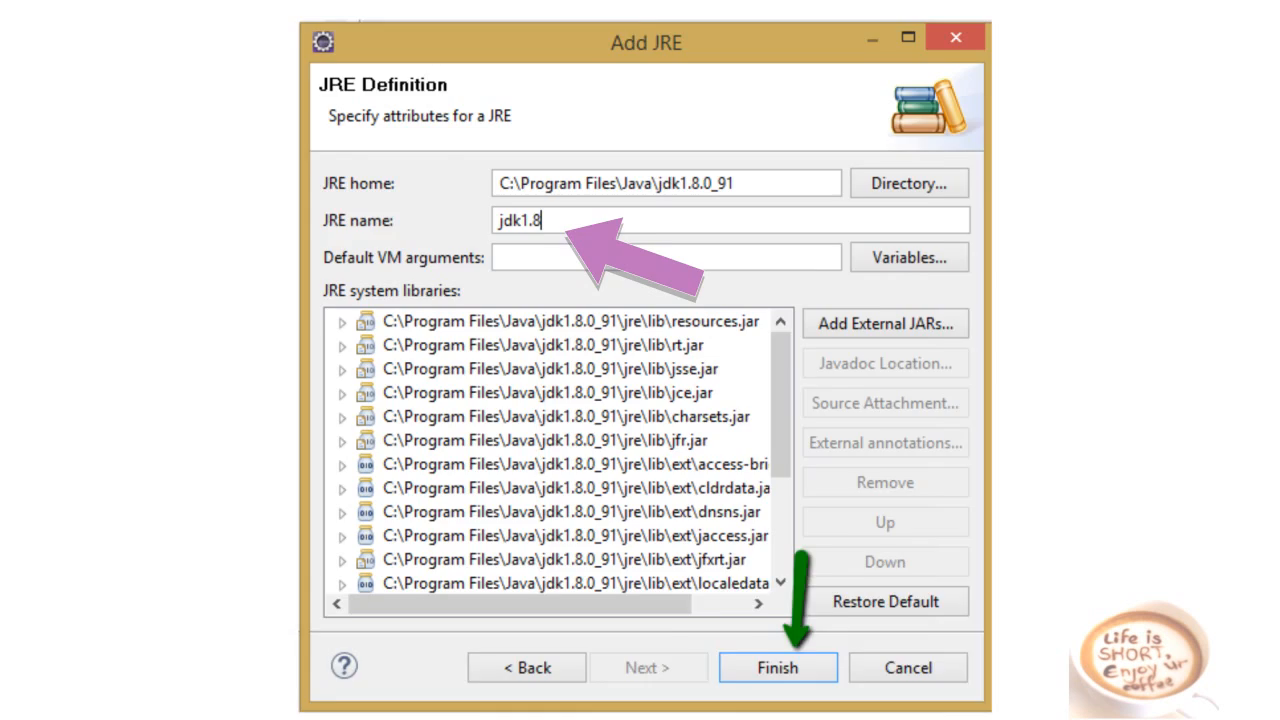
{"action": "left_click", "coordinate": [778, 668]}
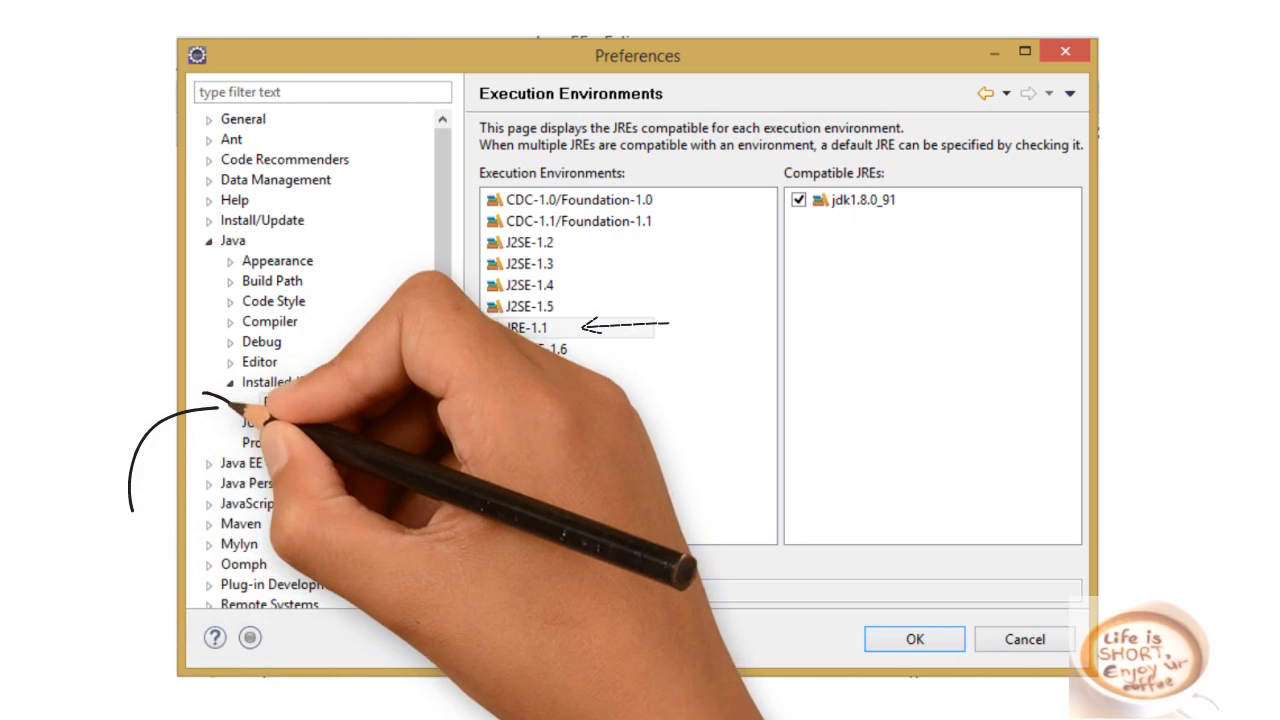
Review the Execution Environments compatible with jdk1.8.0_91 and close the preferences.
{"action": "left_click", "coordinate": [524, 328]}
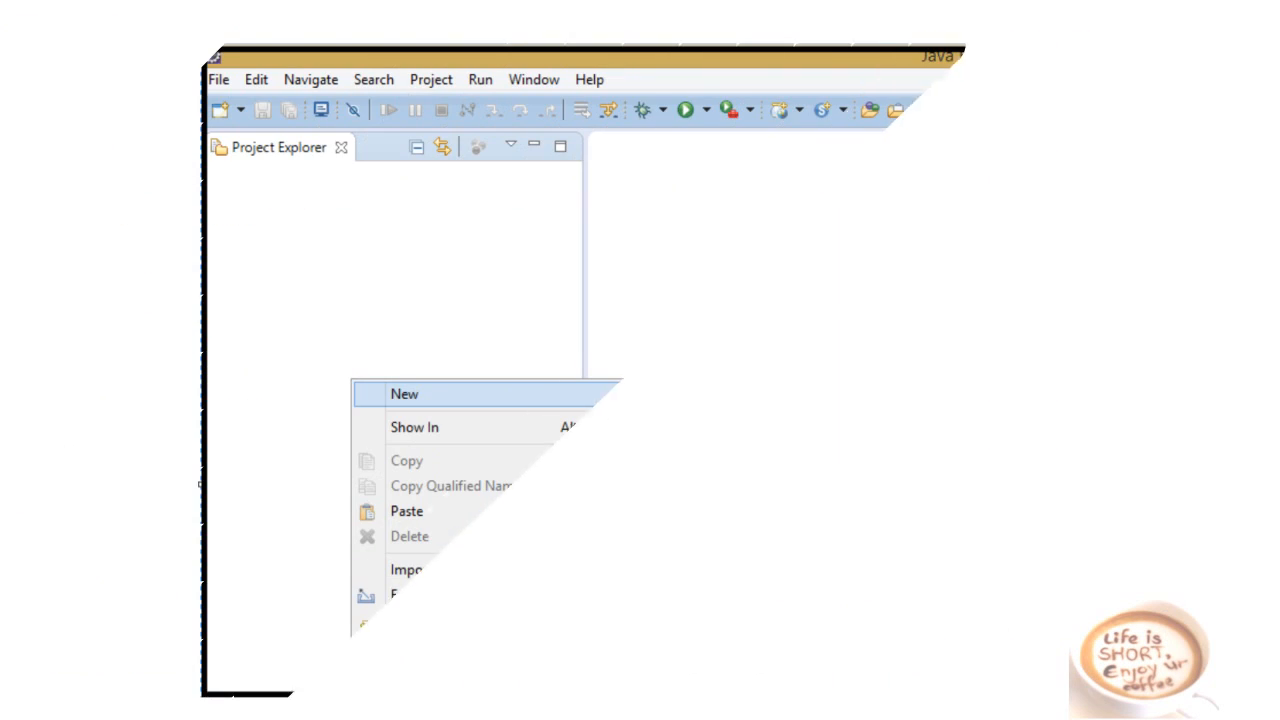
{"action": "mouse_move", "coordinate": [404, 394]}
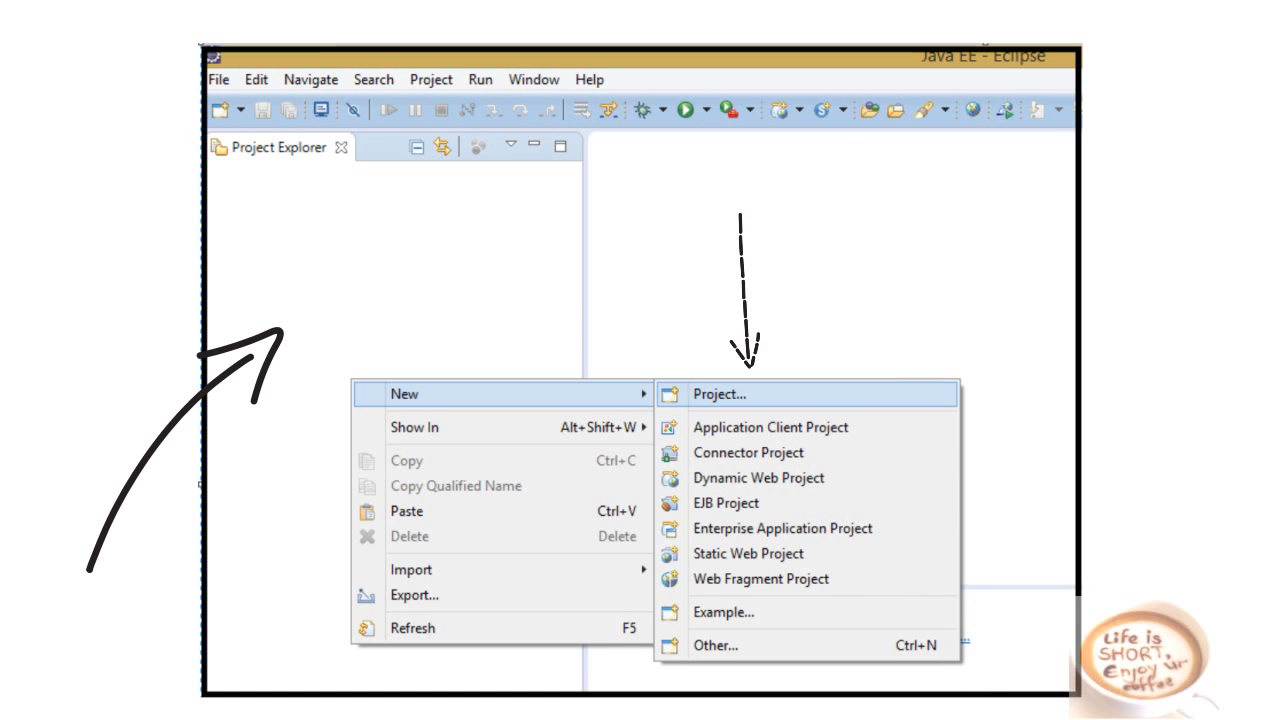
Start creating a new project from the Project Explorer context menu.
{"action": "left_click", "coordinate": [732, 394]}
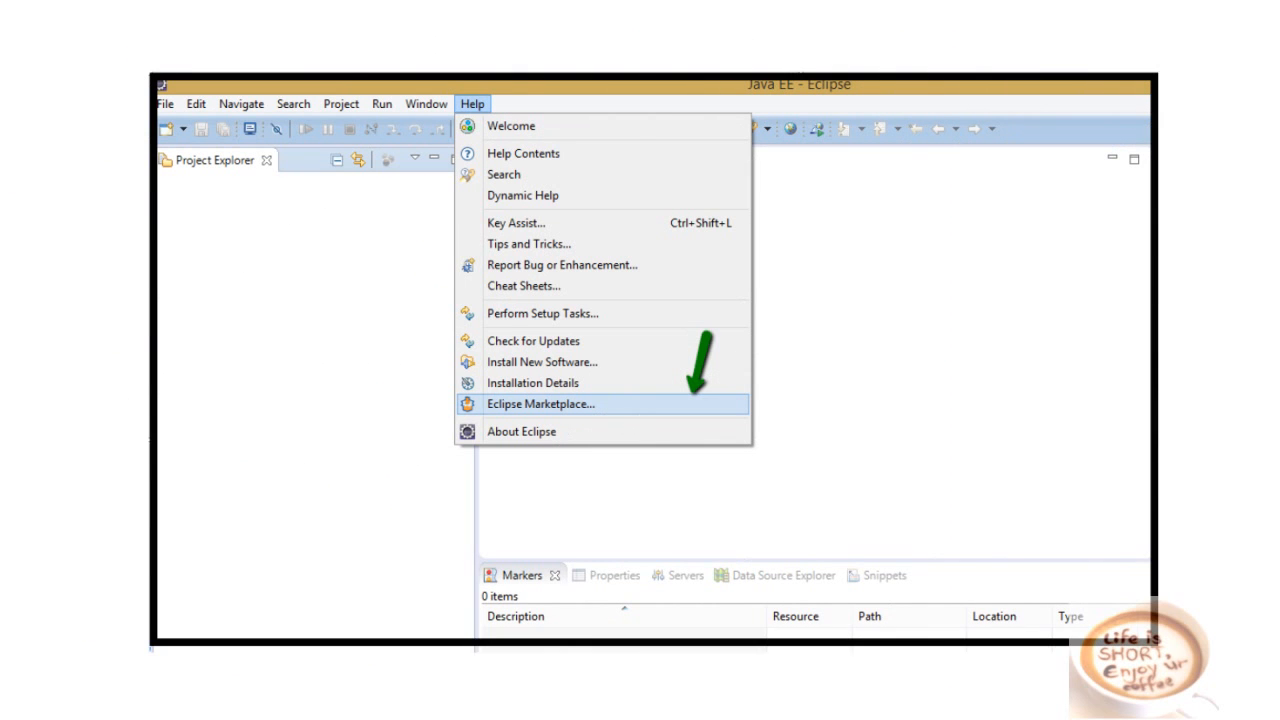
Find Spring IDE 3.8.4.RELEASE in Eclipse Marketplace and confirm all its features for installation.
{"action": "left_click", "coordinate": [542, 404]}
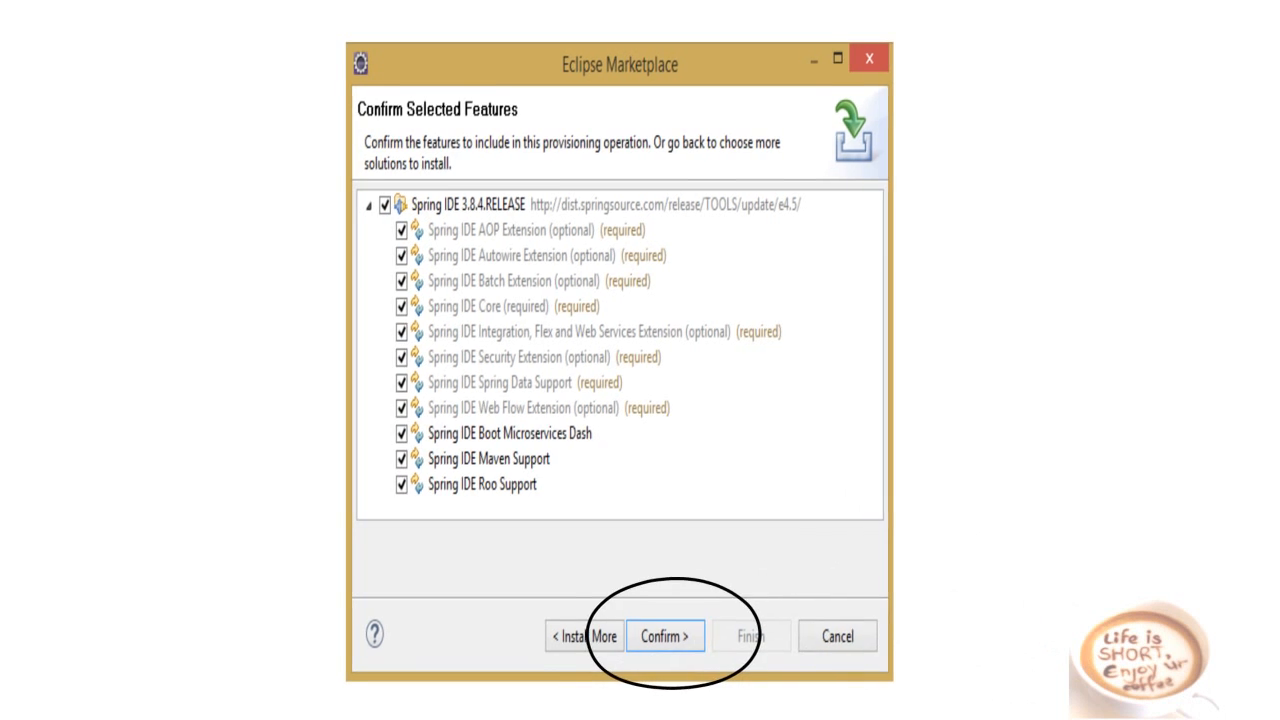
{"action": "left_click", "coordinate": [672, 636]}
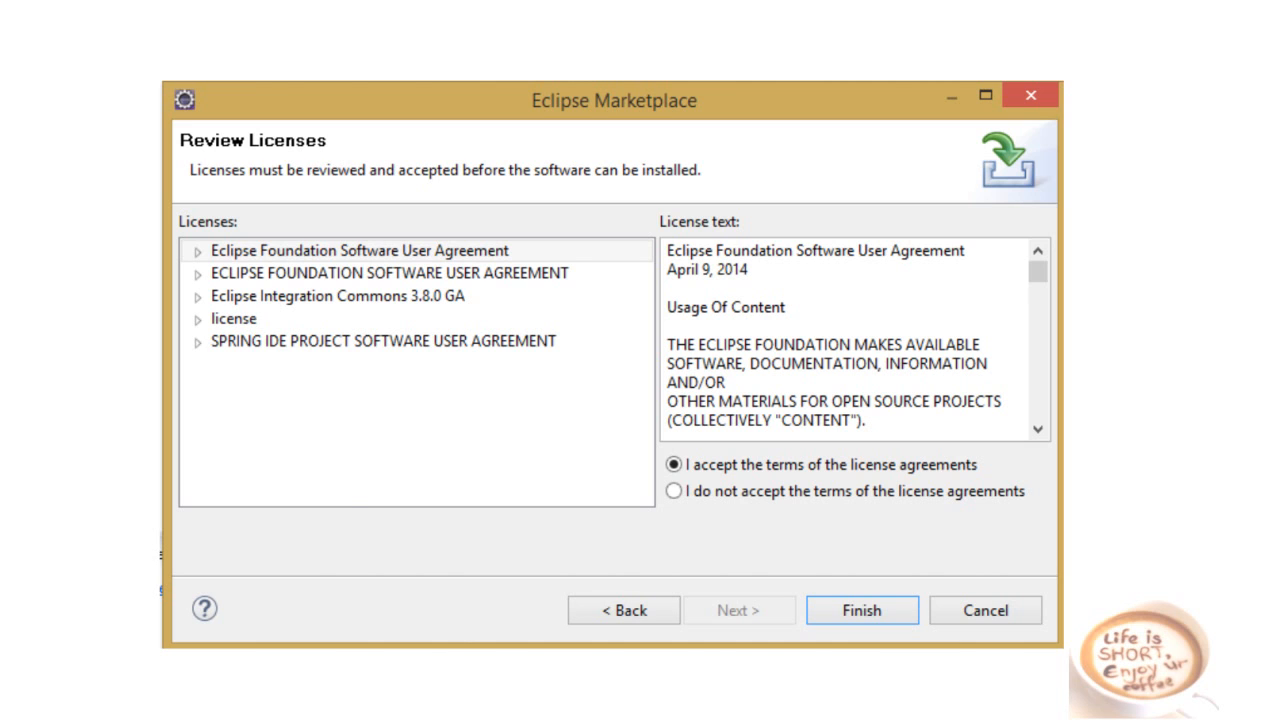
Accept the Spring IDE license agreements and begin the plugin installation.
{"action": "left_click", "coordinate": [884, 608]}
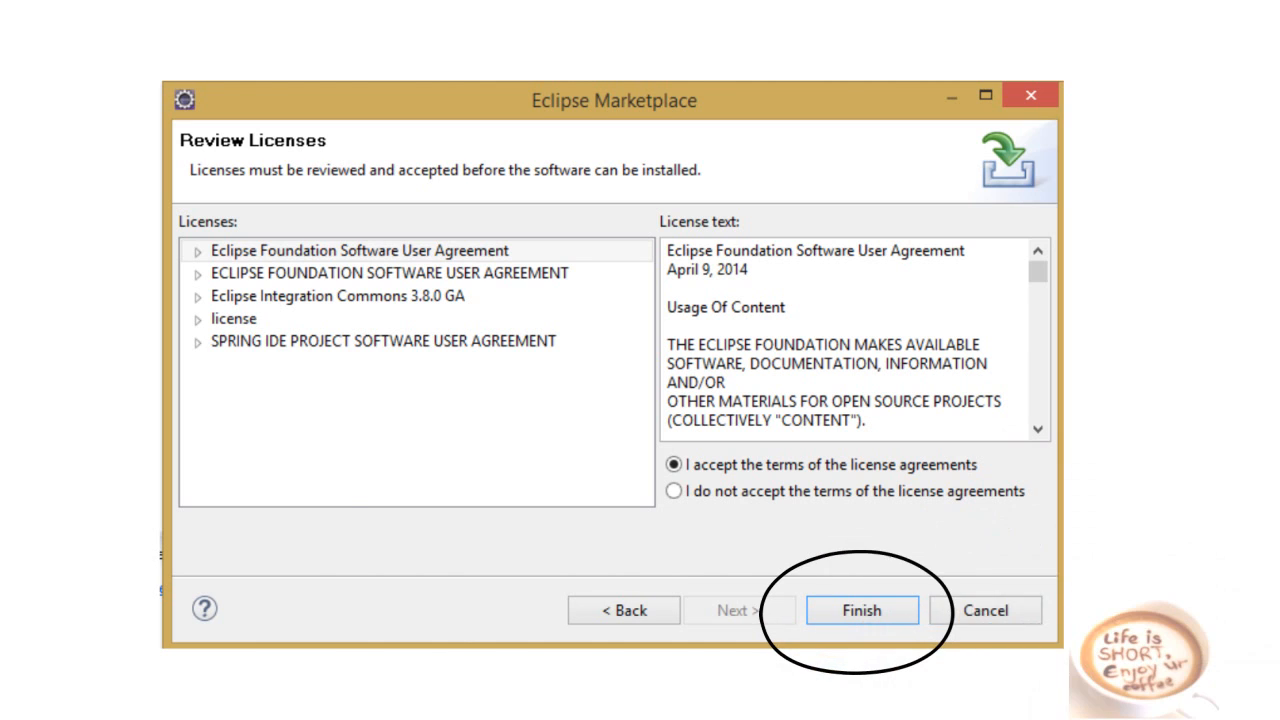
{"action": "left_click", "coordinate": [880, 608]}
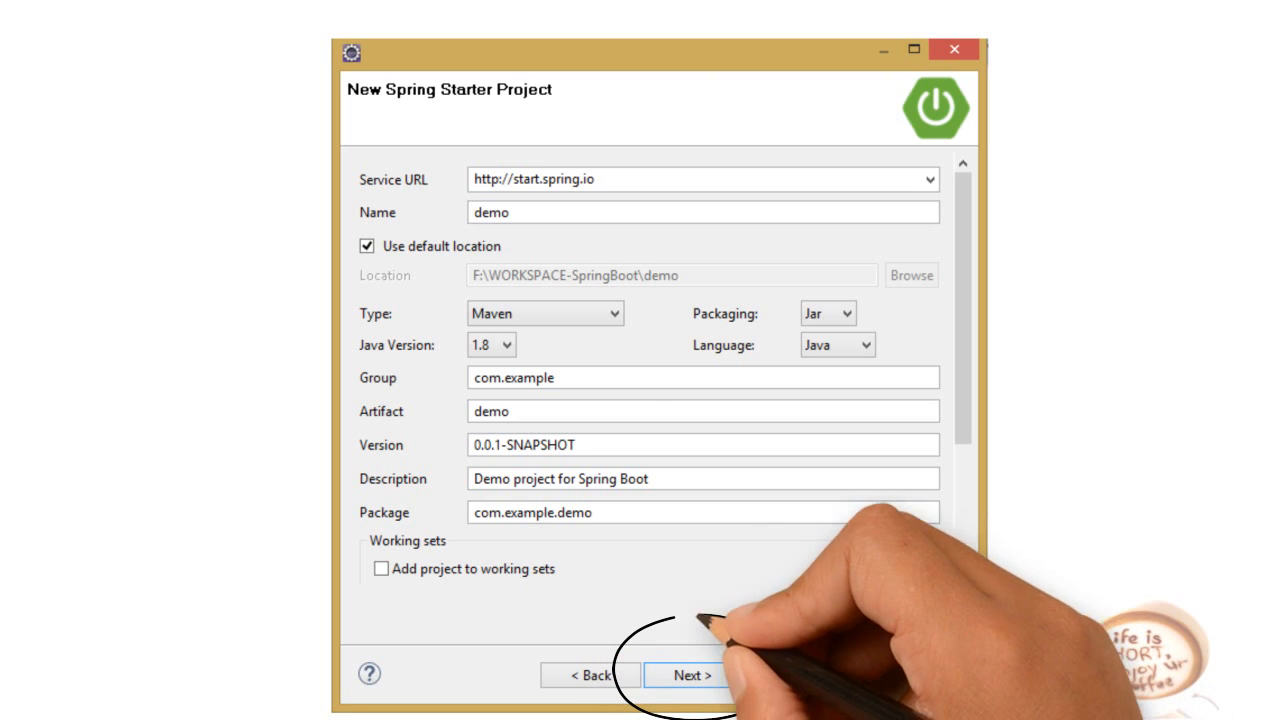
Create the demo Spring Starter project with Maven, Java 1.8 and package com.example.demo.
{"action": "left_click", "coordinate": [690, 676]}
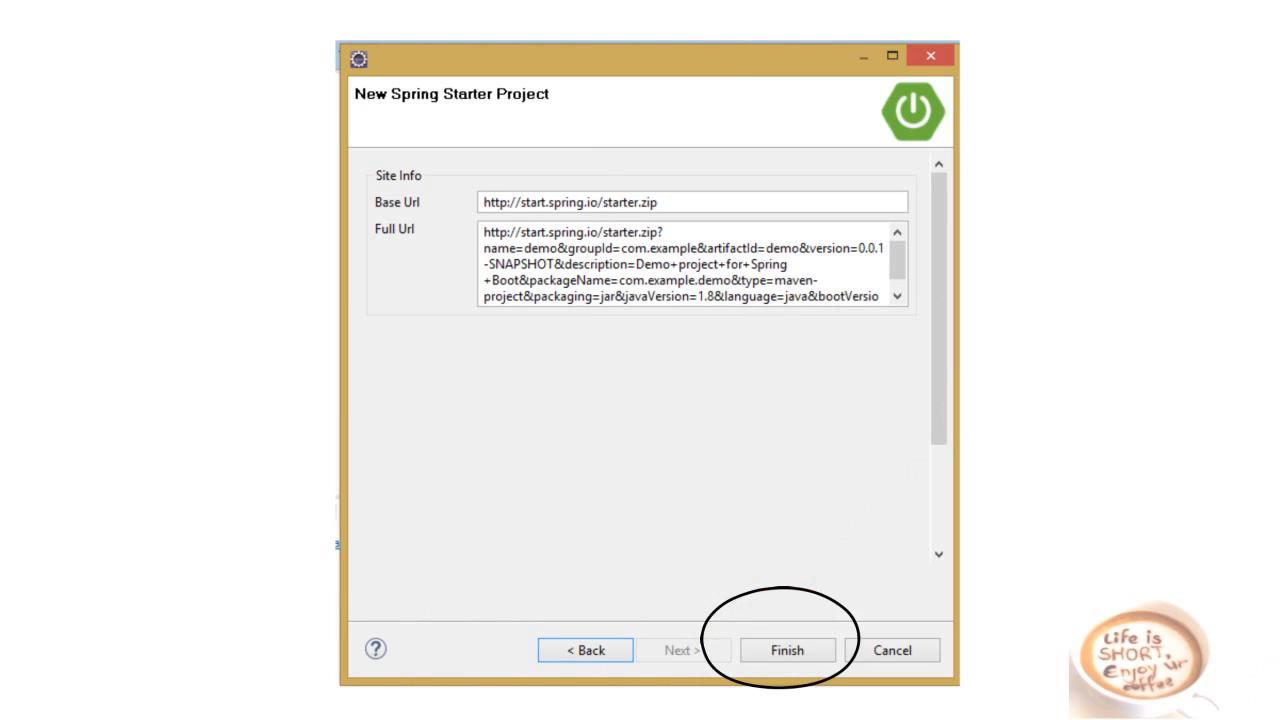
{"action": "left_click", "coordinate": [788, 648]}
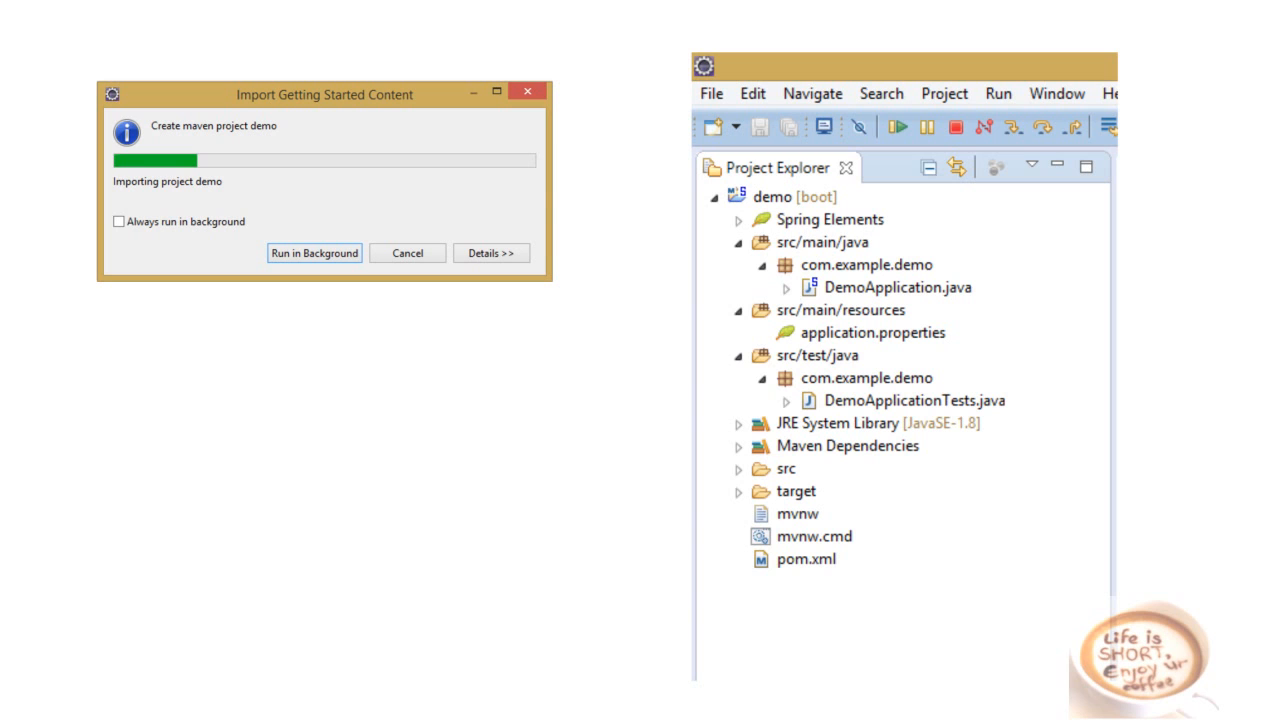